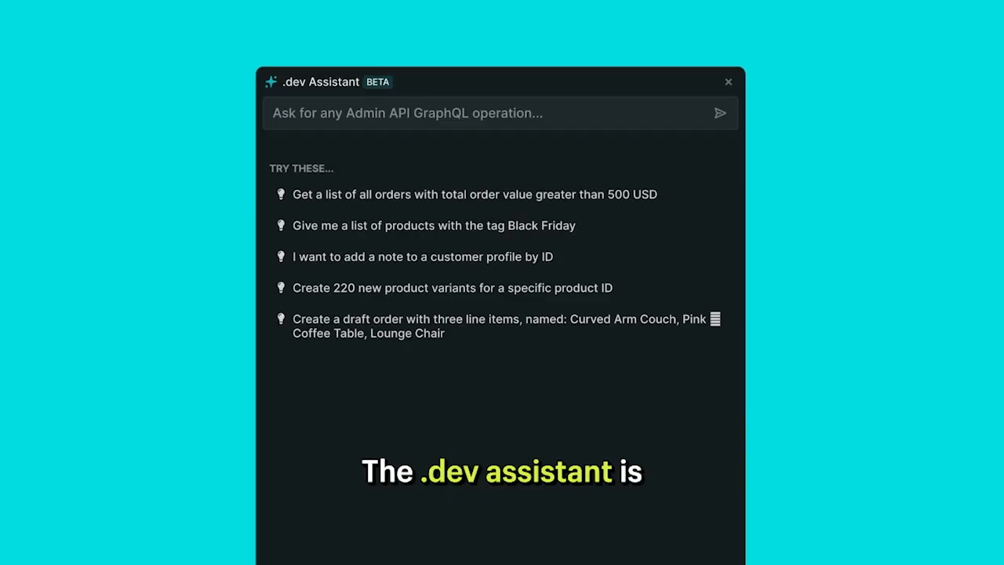
- Ask the Assistant for the last 10 orders over 500 USD with line items, then clear the answer
text(Get me the last 10 orders with total order value greater than 500 USD. Include line items.)
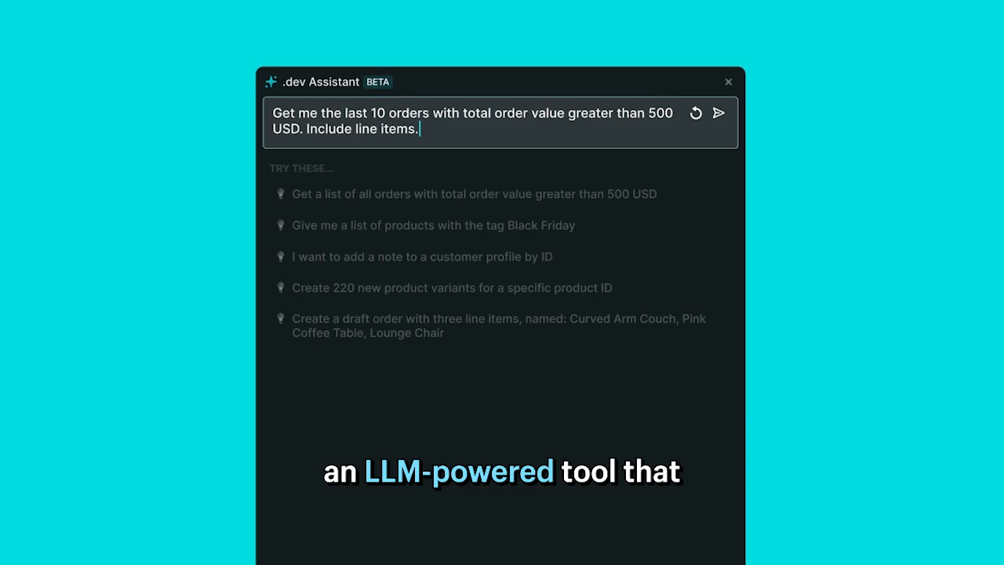
click(718, 112)
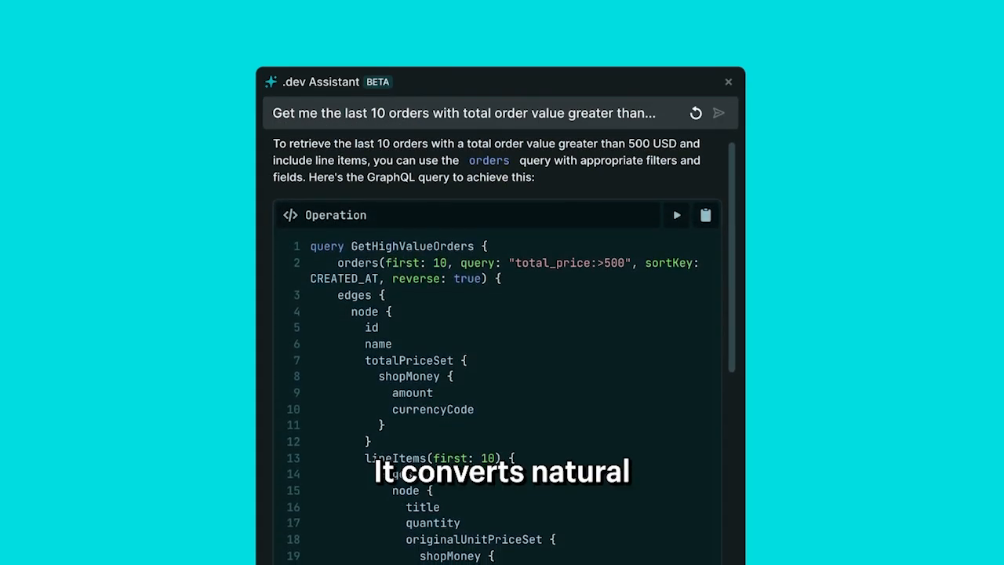
click(695, 113)
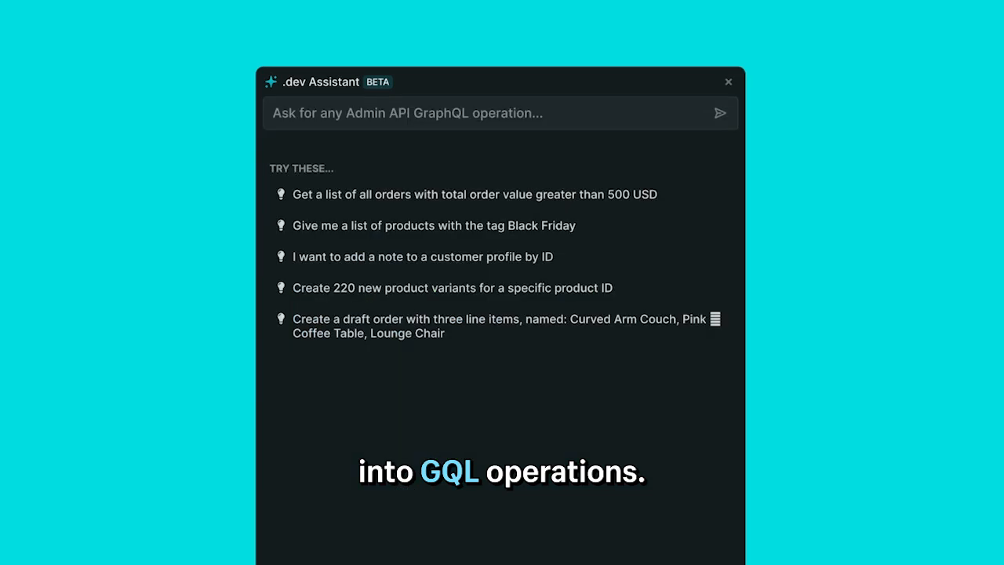
- Bring up the .dev Assistant panel showing its history of past requests
click(728, 81)
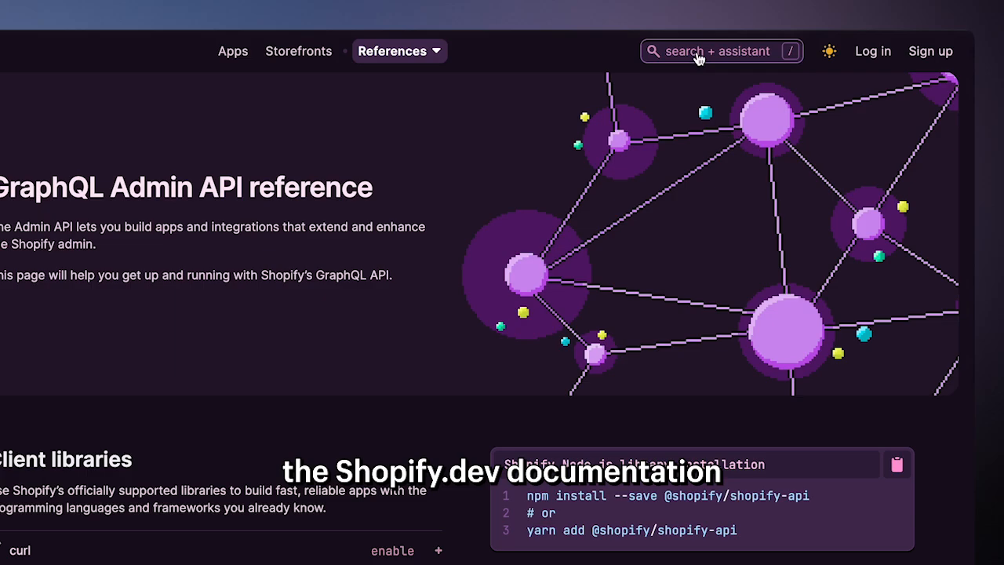
click(720, 50)
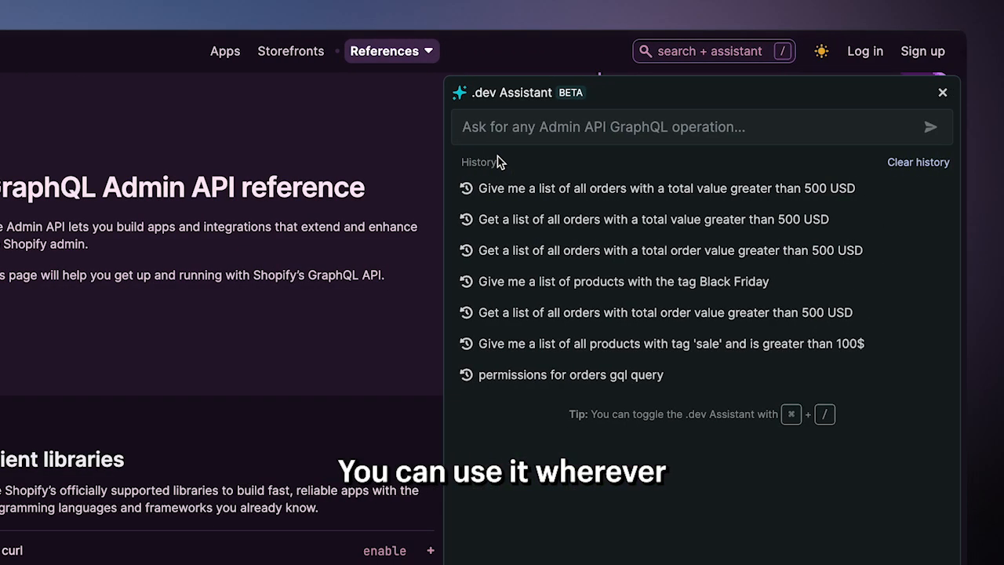
mouse_move(549, 189)
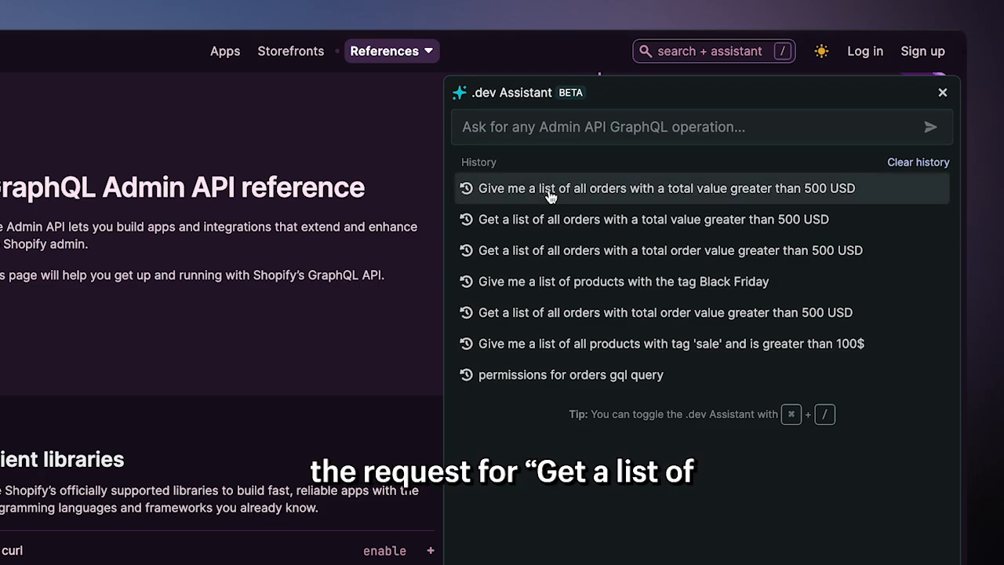
- Rerun the past request 'Give me a list of all orders with a total value greater than 500 USD' and review the generated query
click(666, 188)
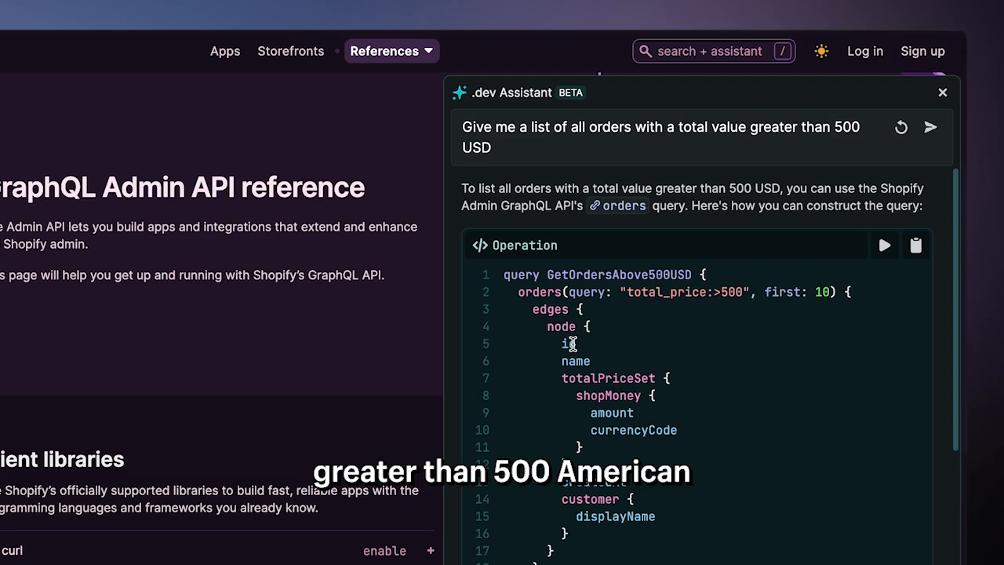
scroll(down, 3)
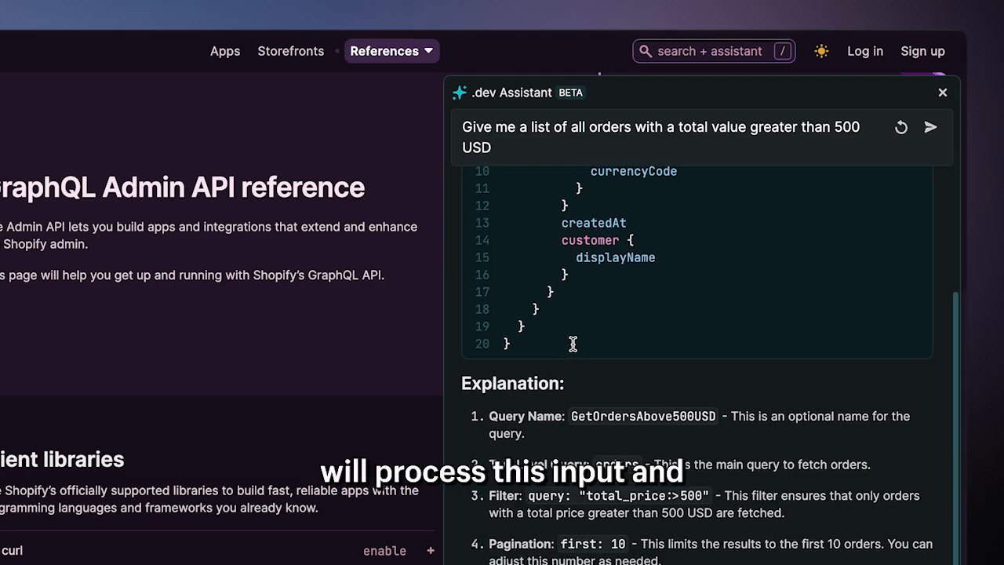
scroll(down, 3)
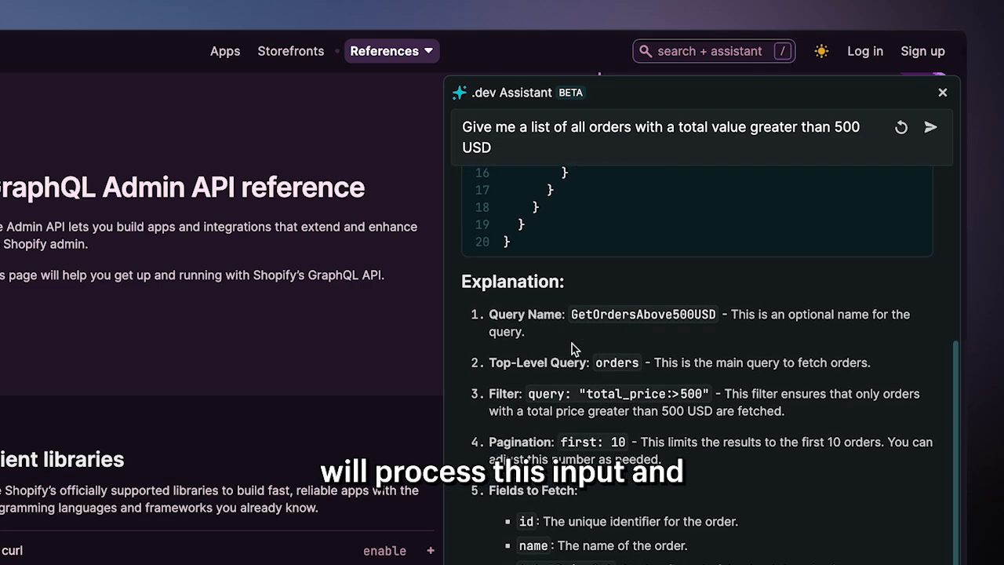
scroll(down, 3)
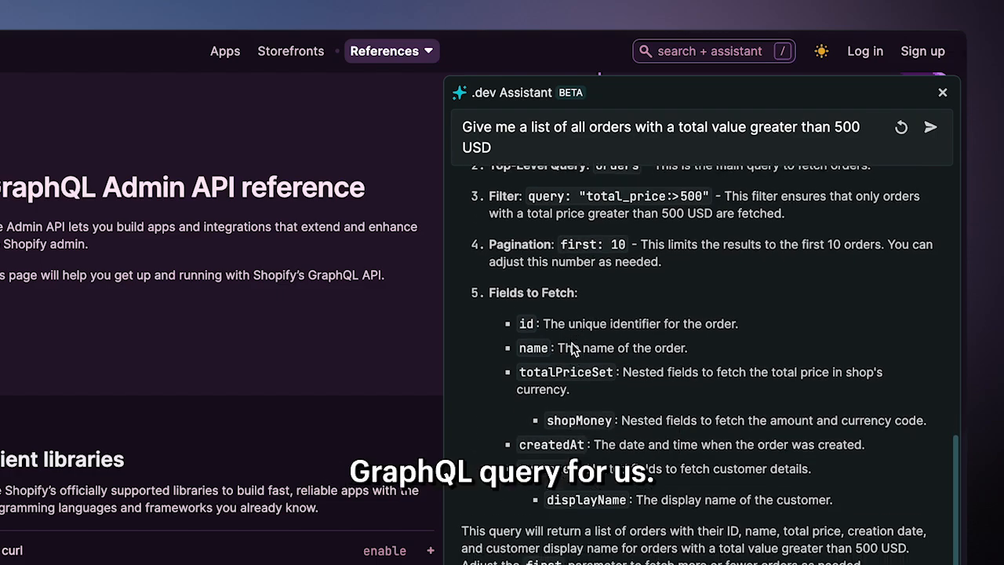
scroll(down, 3)
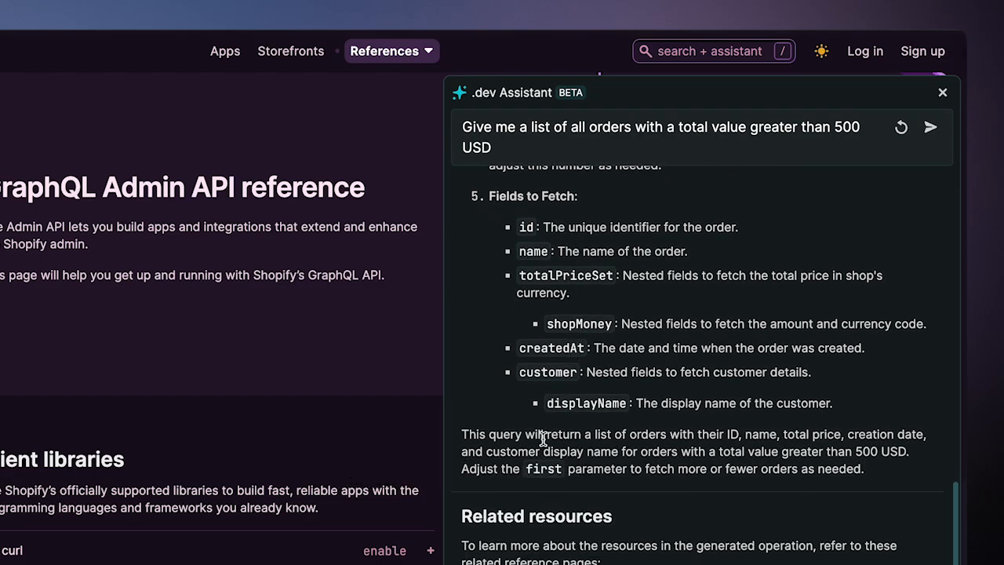
scroll(down, 3)
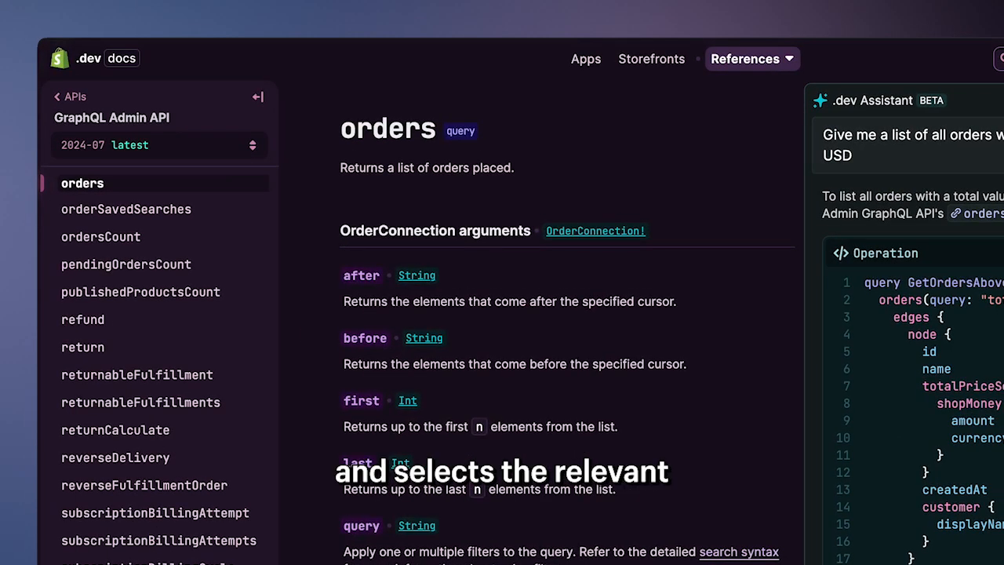
- Send the GetOrdersAbove500USD operation from the orders reference page to GraphiQL
scroll(down, 3)
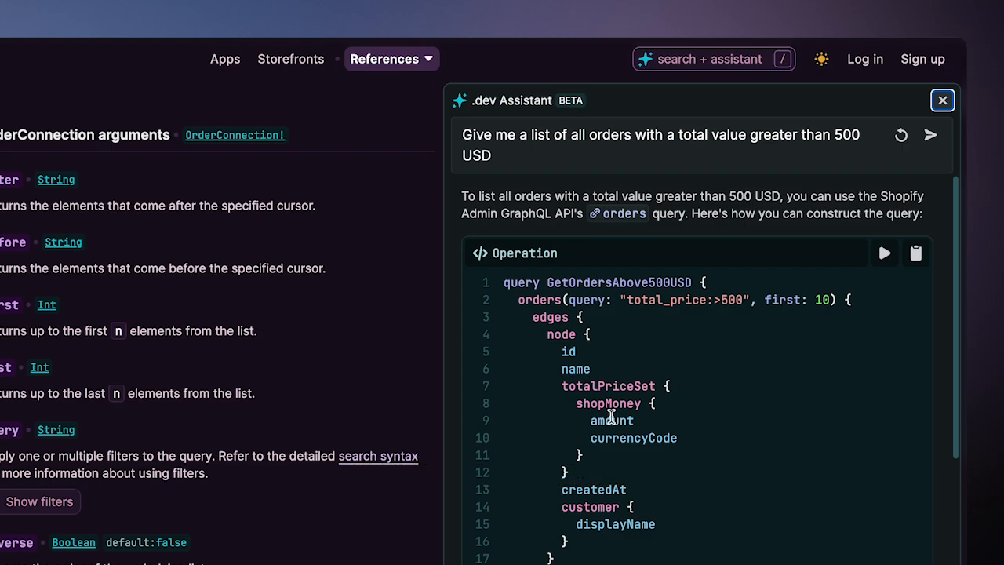
mouse_move(885, 252)
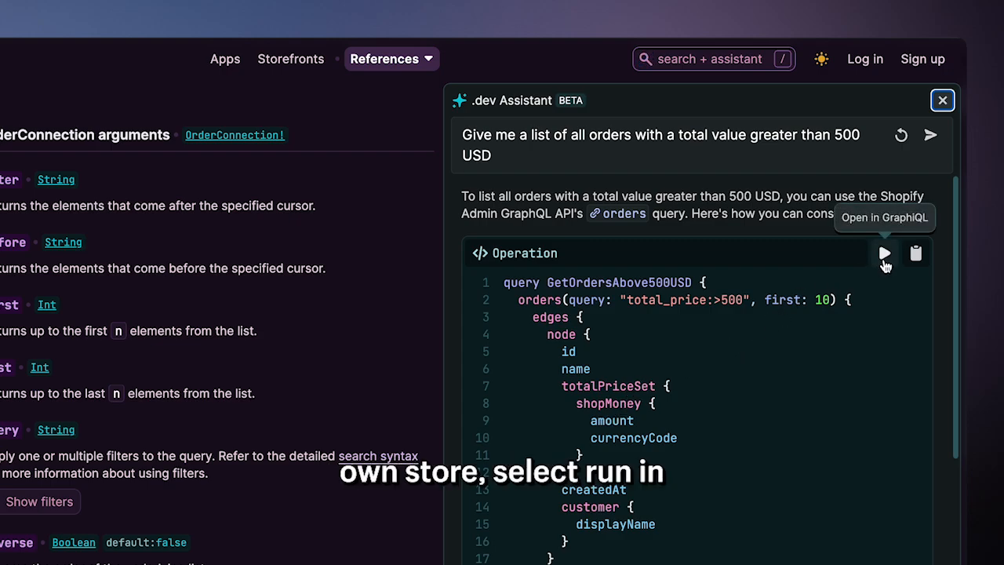
click(885, 217)
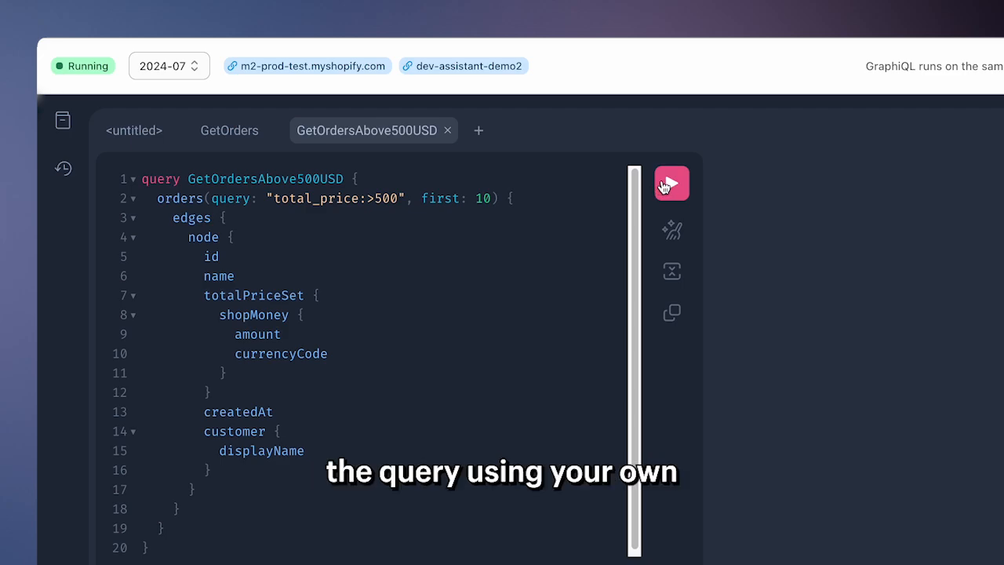
- Execute GetOrdersAbove500USD and review results like #1011 at 885.95 USD and #1012 at 3654.95 USD
click(671, 183)
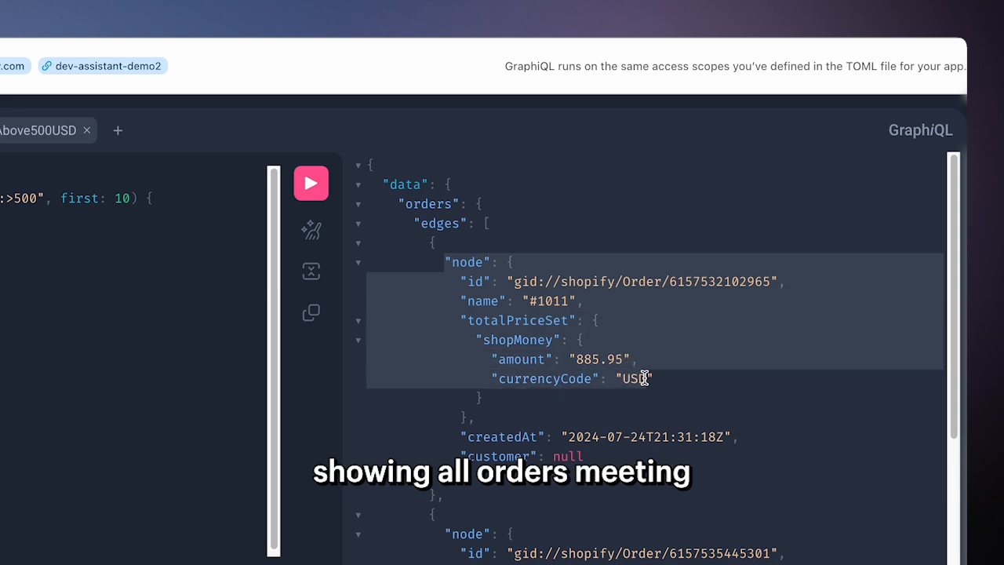
scroll(down, 3)
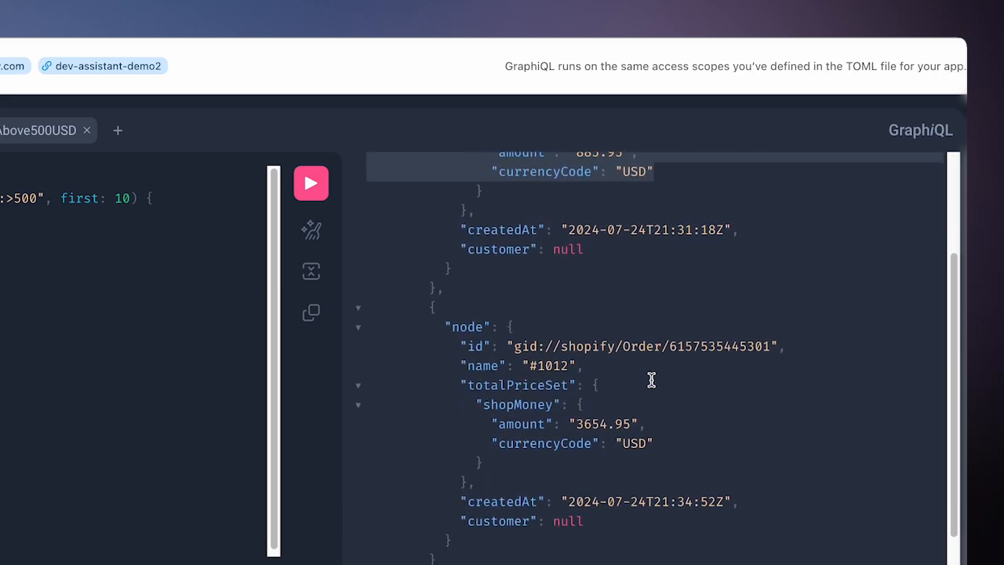
scroll(up, 3)
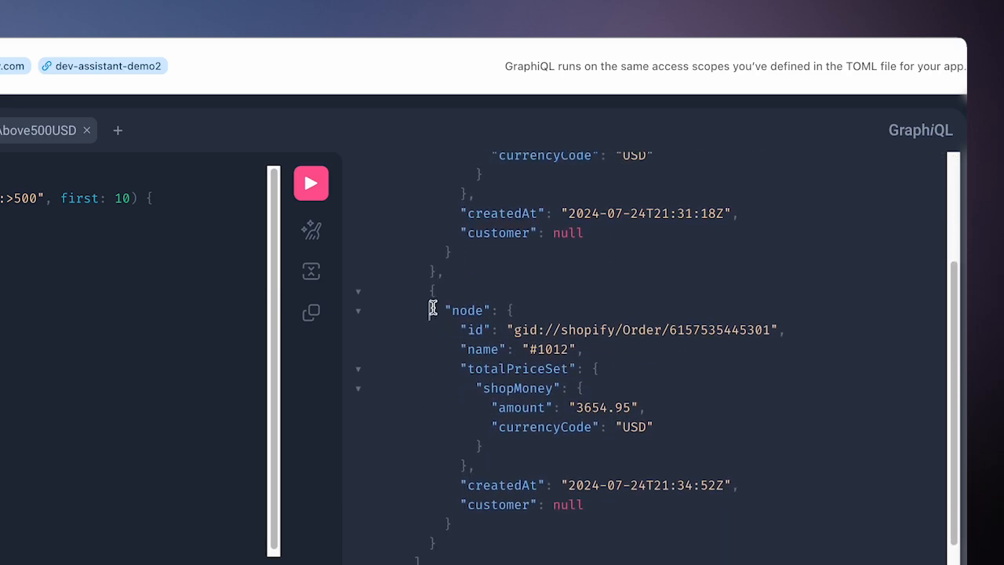